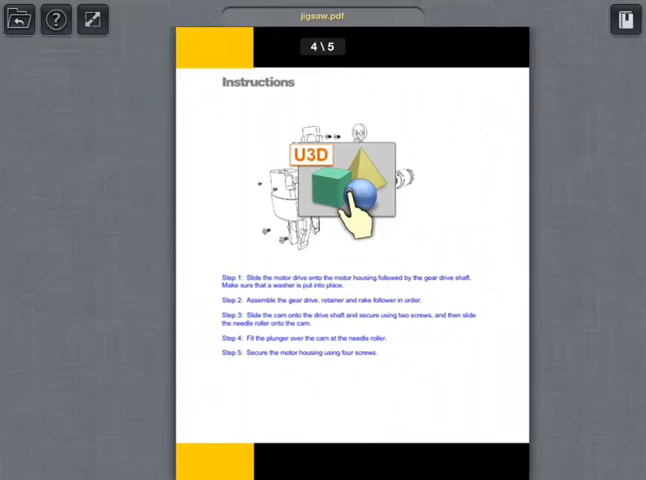
- Launch the jigsaw U3D model from the Instructions page thumbnail into the 3D viewer
left_click(336, 190)
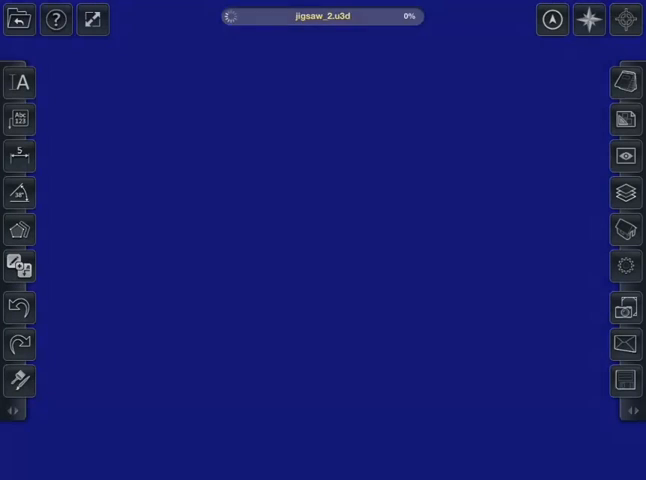